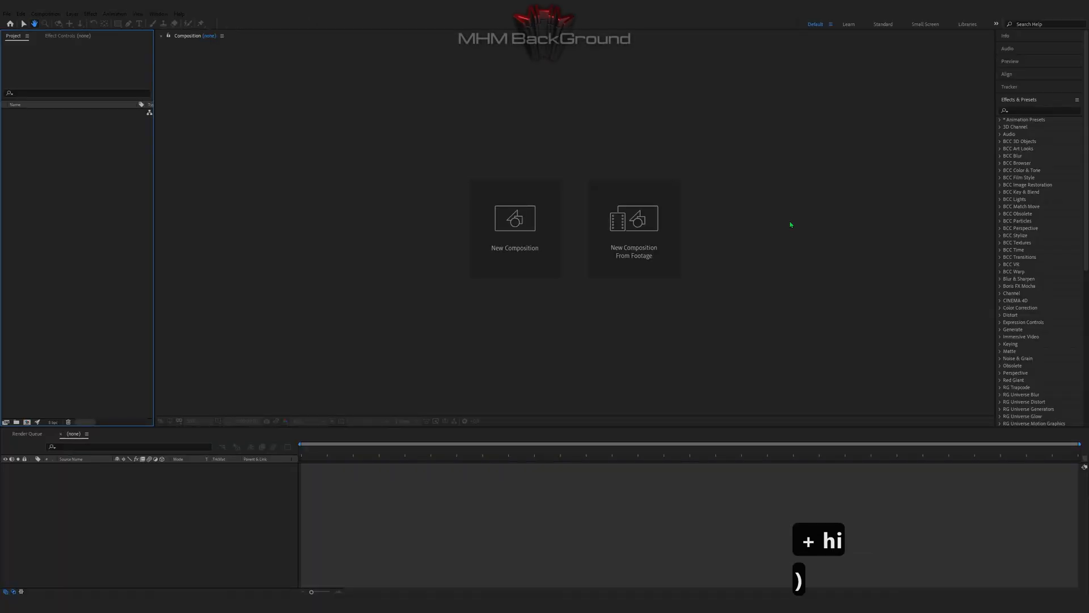
- Make a new composition, add a black solid layer, and apply the Element 3D effect
click(514, 217)
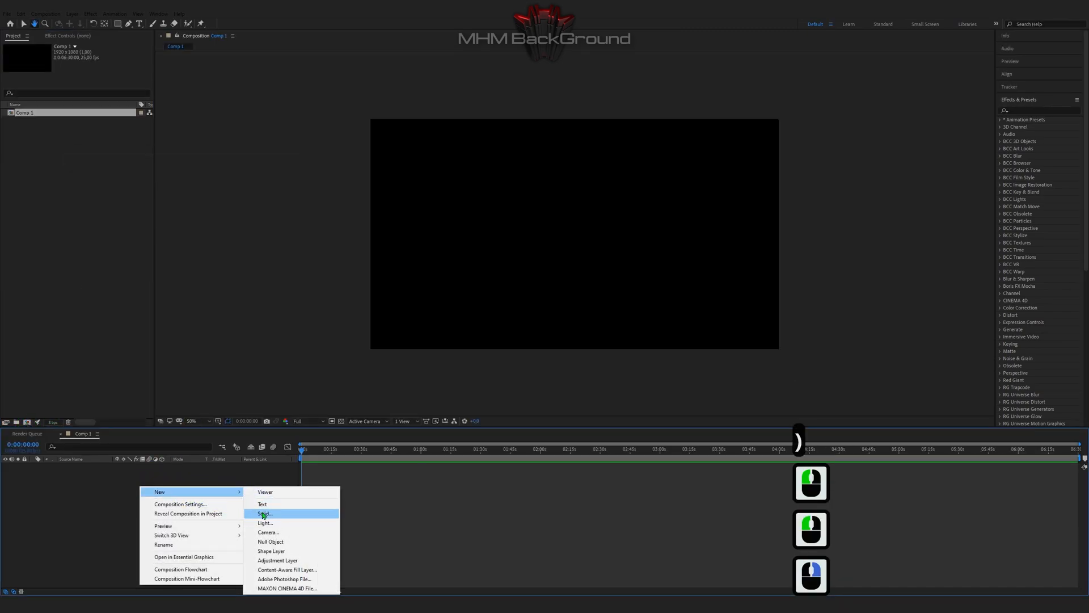
click(264, 514)
text(Element 3D)
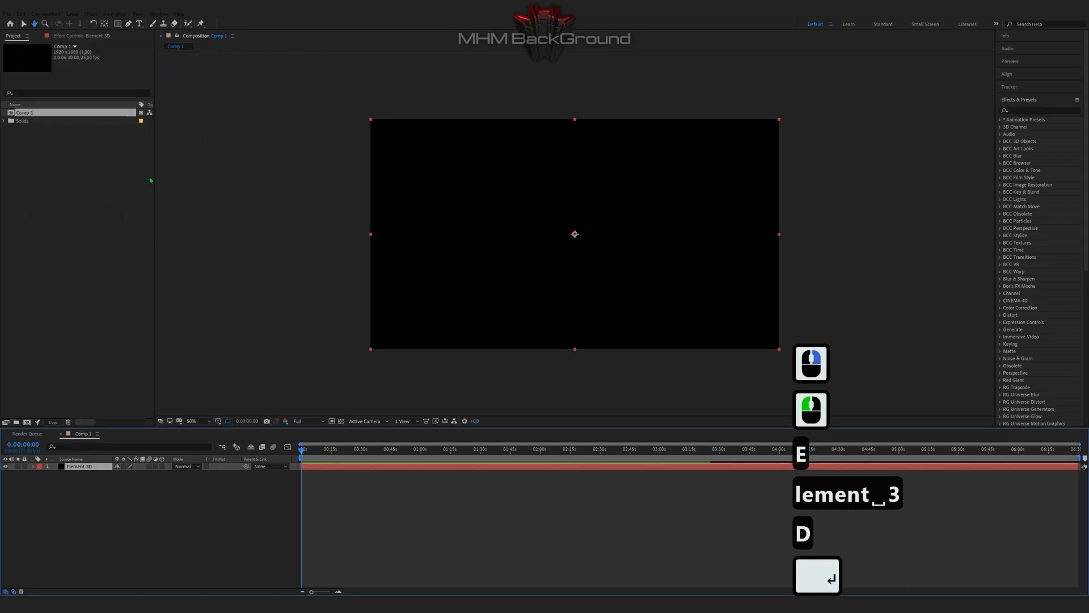
click(89, 13)
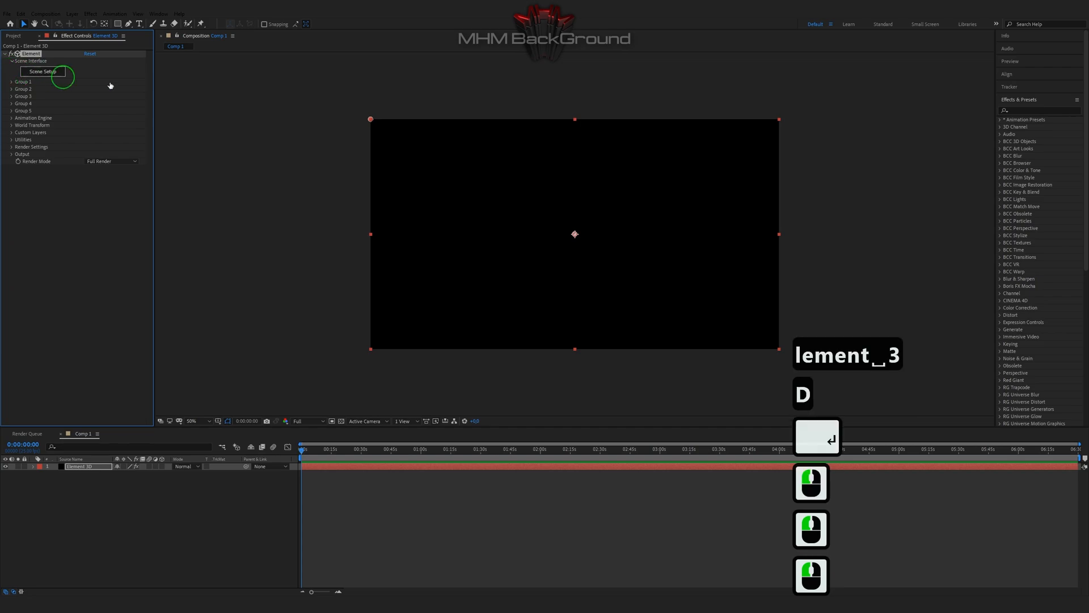
- Add a tube primitive with height 0.16, internal radius 53 and 4 sides
click(42, 71)
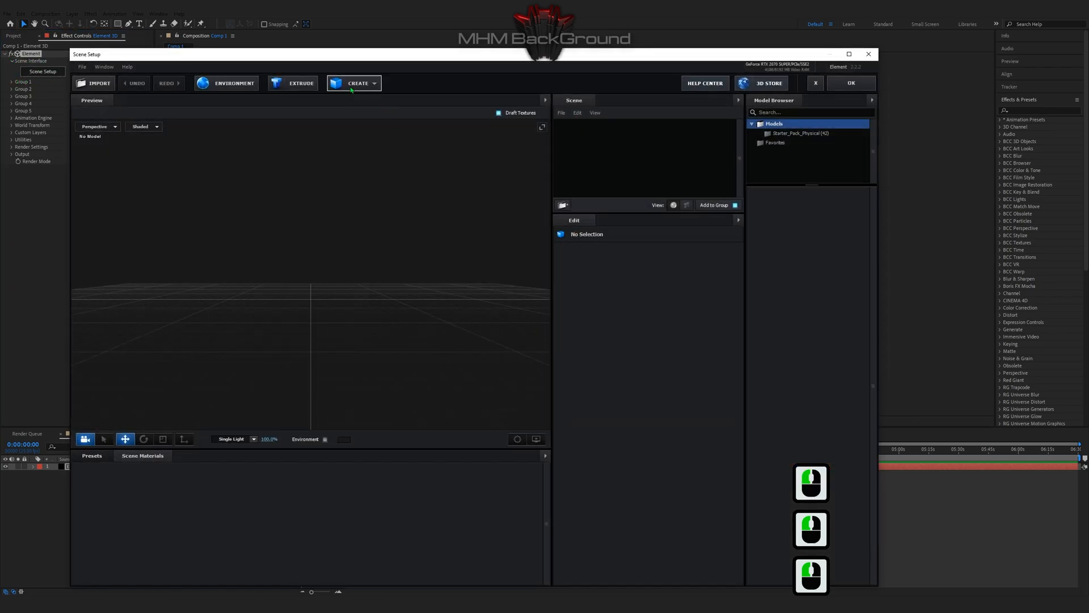
click(355, 83)
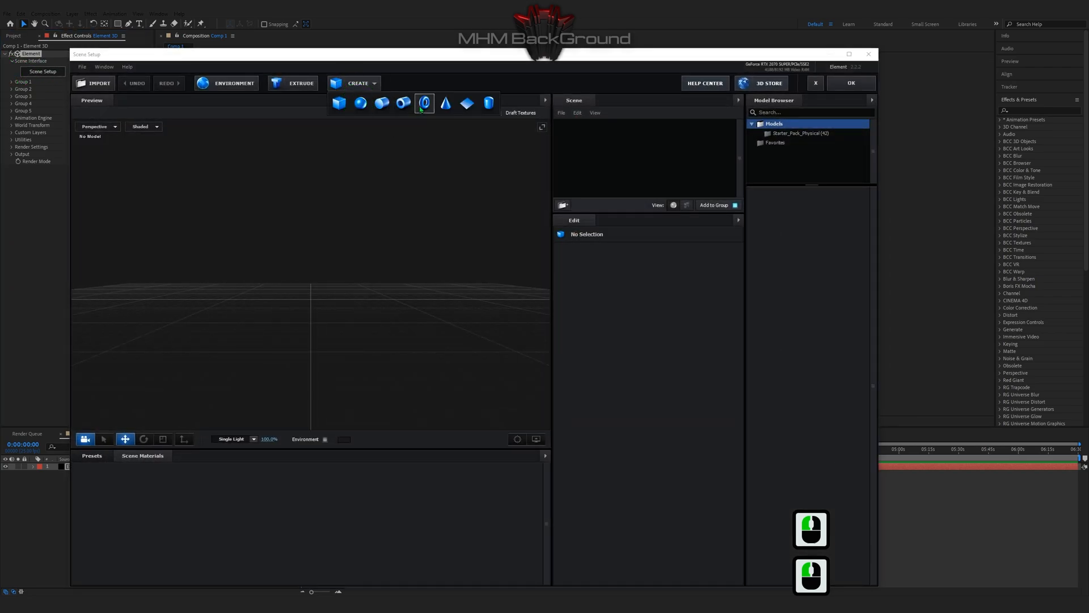
click(424, 103)
text(0.16)
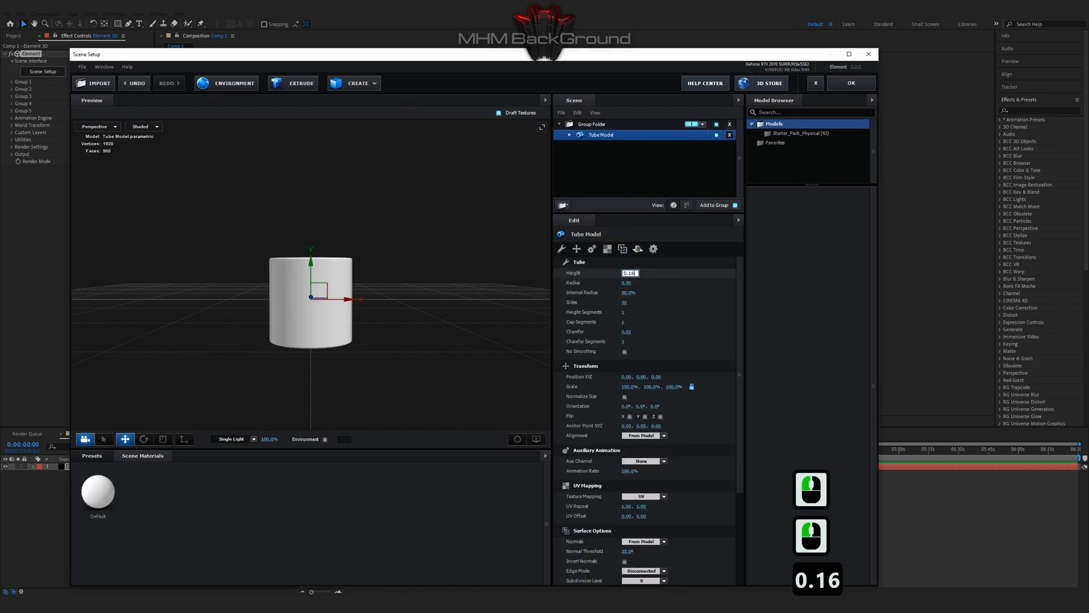
key(Tab)
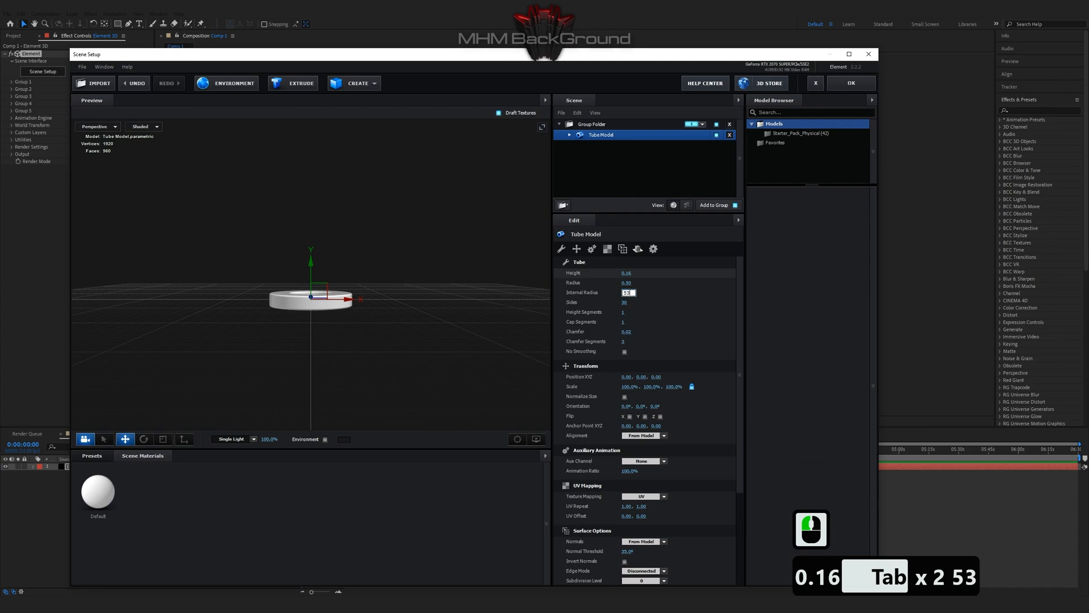
key(Tab)
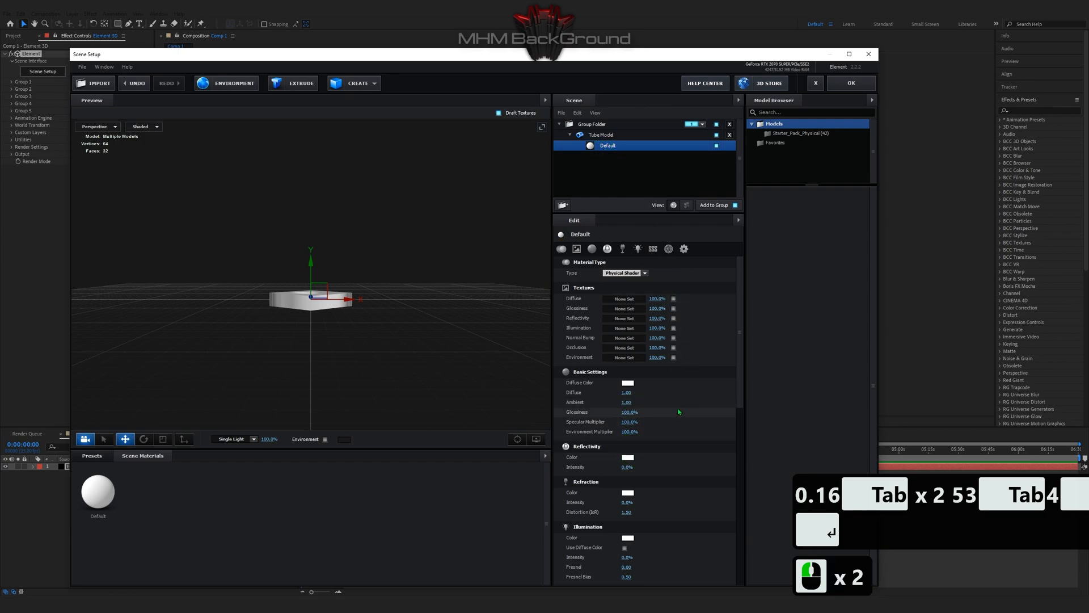
- Set the tube material's diffuse colour to blue and reflectivity colour to purple
click(627, 381)
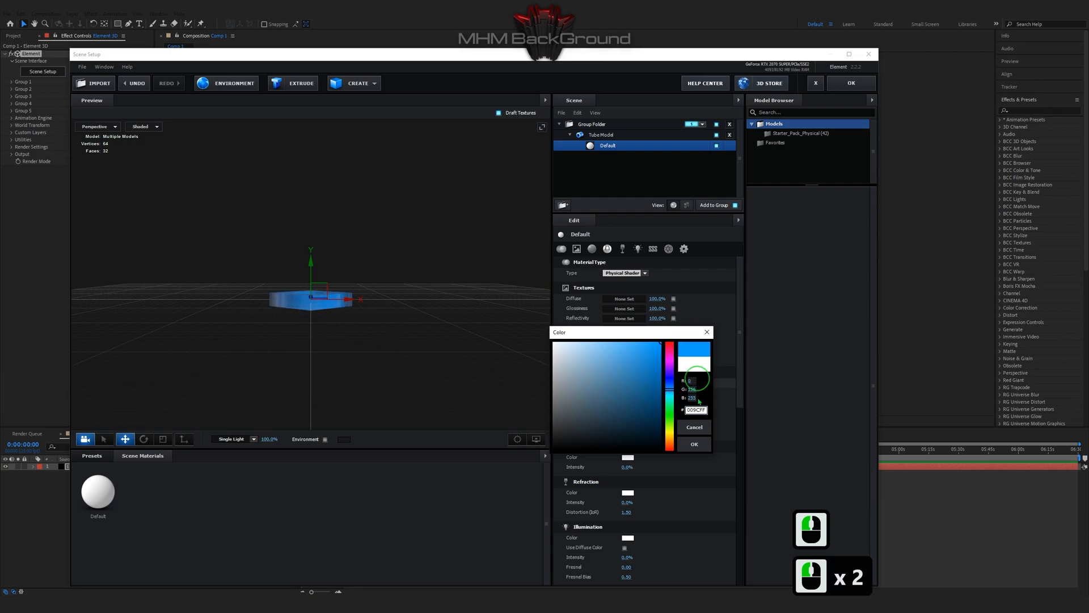
click(693, 444)
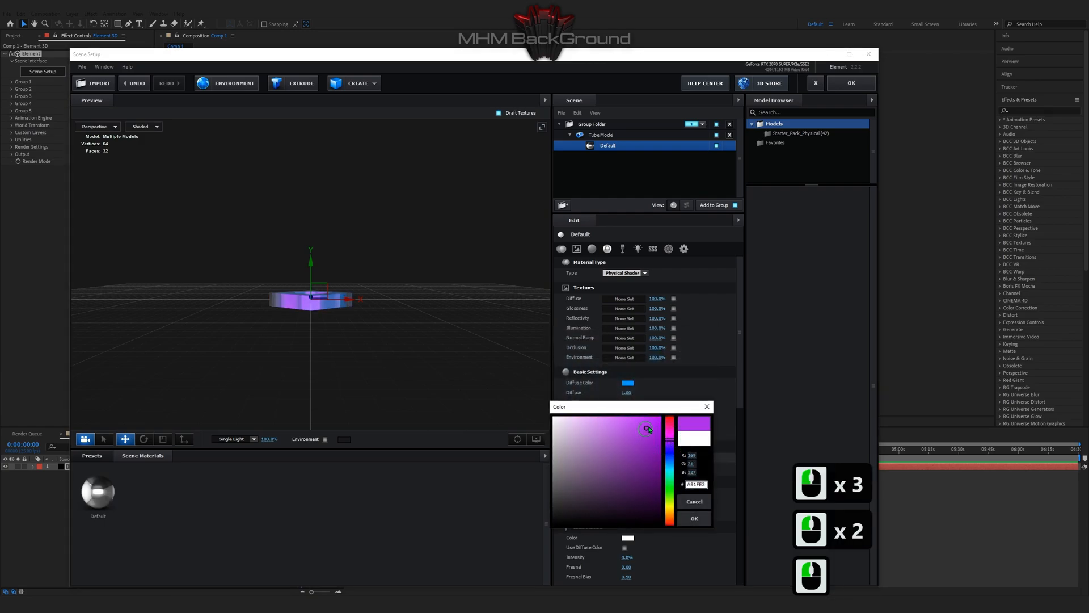
drag(646, 429, 668, 437)
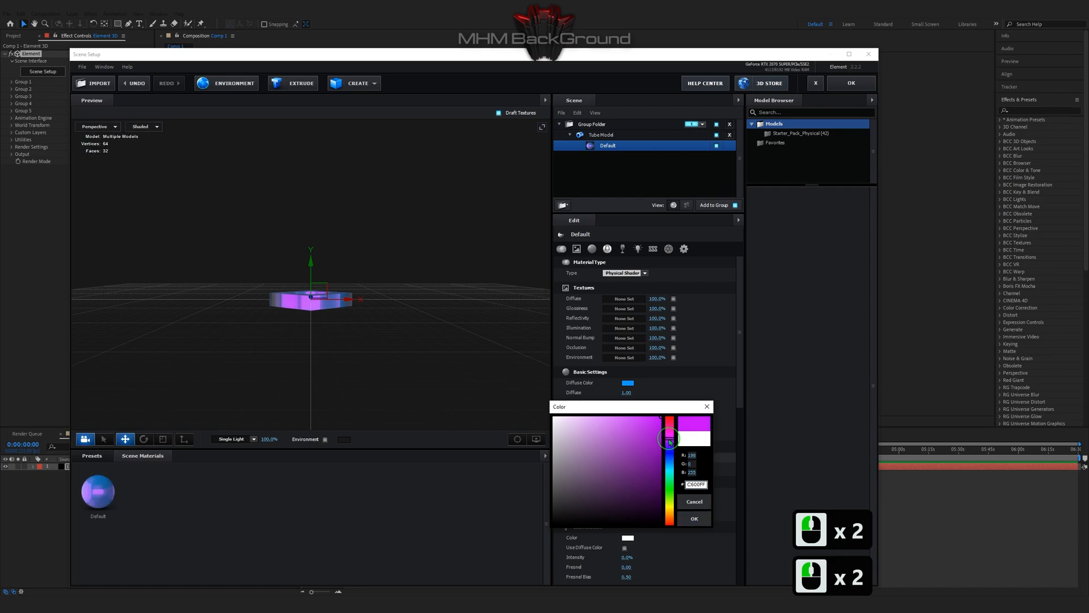
click(693, 518)
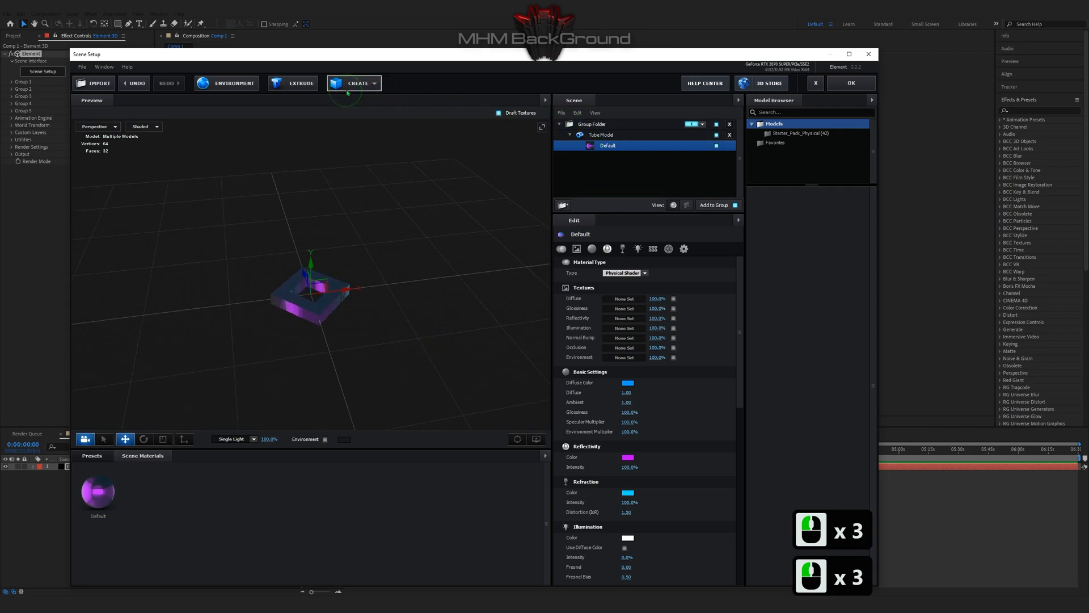
- Add a box model sized 0.38 by 0.38, rotated 45°, and select its material
click(357, 83)
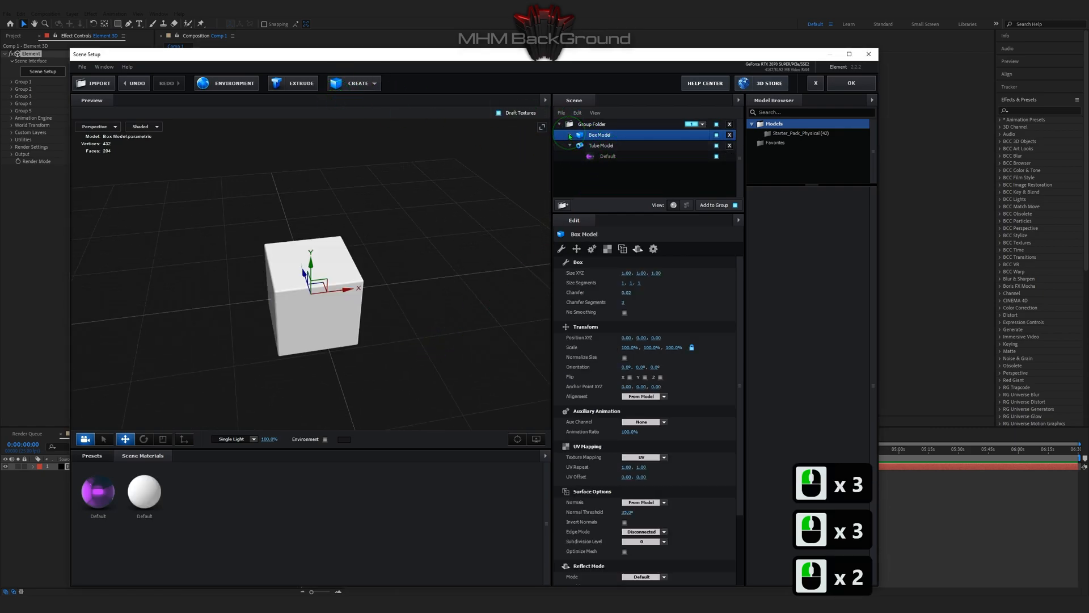
click(570, 135)
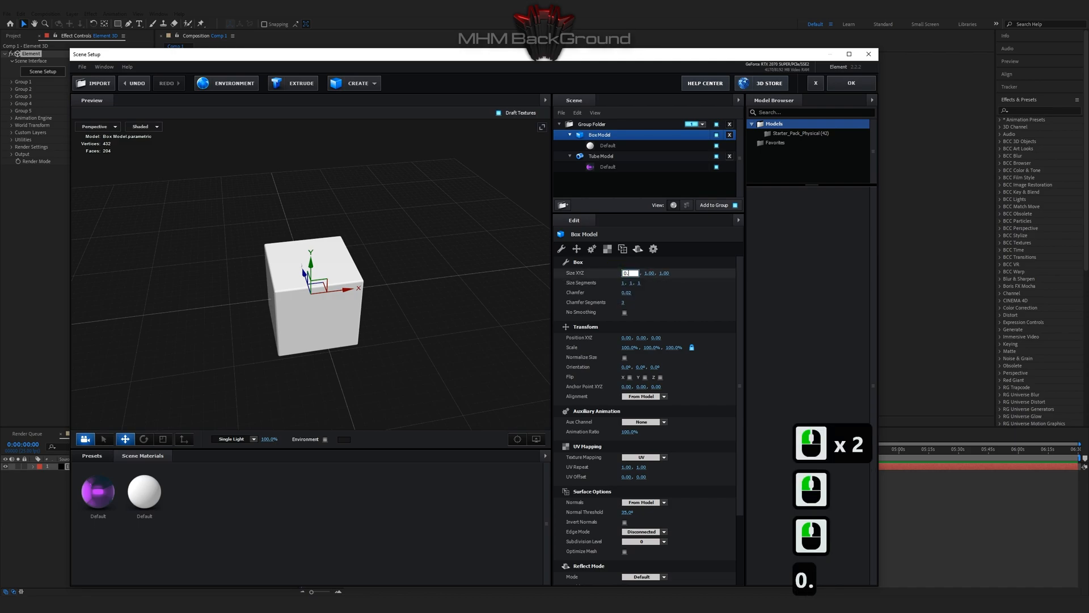
text(0.38)
click(656, 273)
text(0.16)
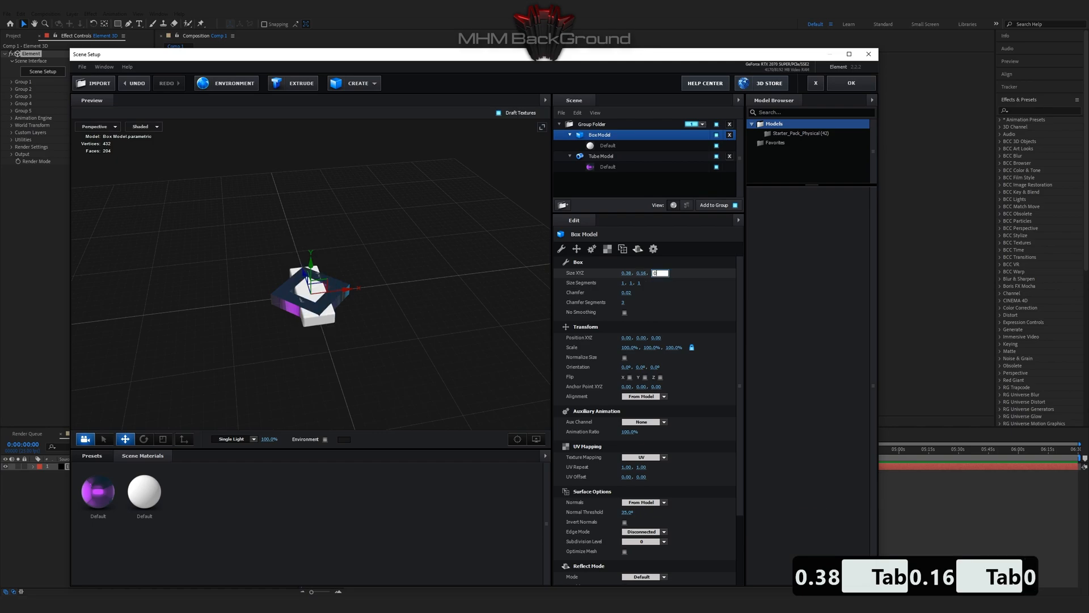
text(0.38)
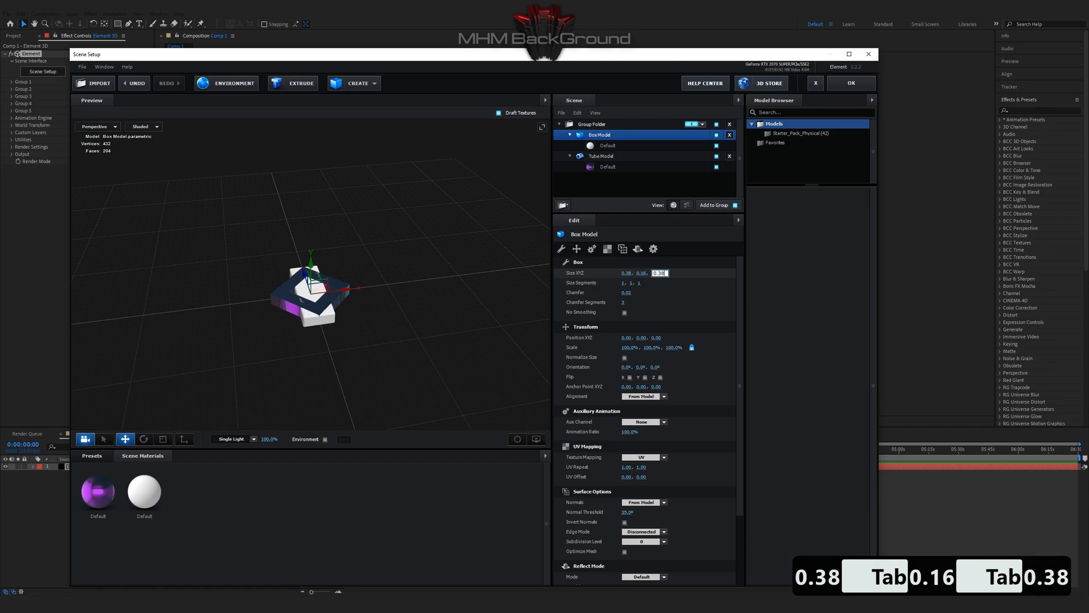
key(Tab)
text(0)
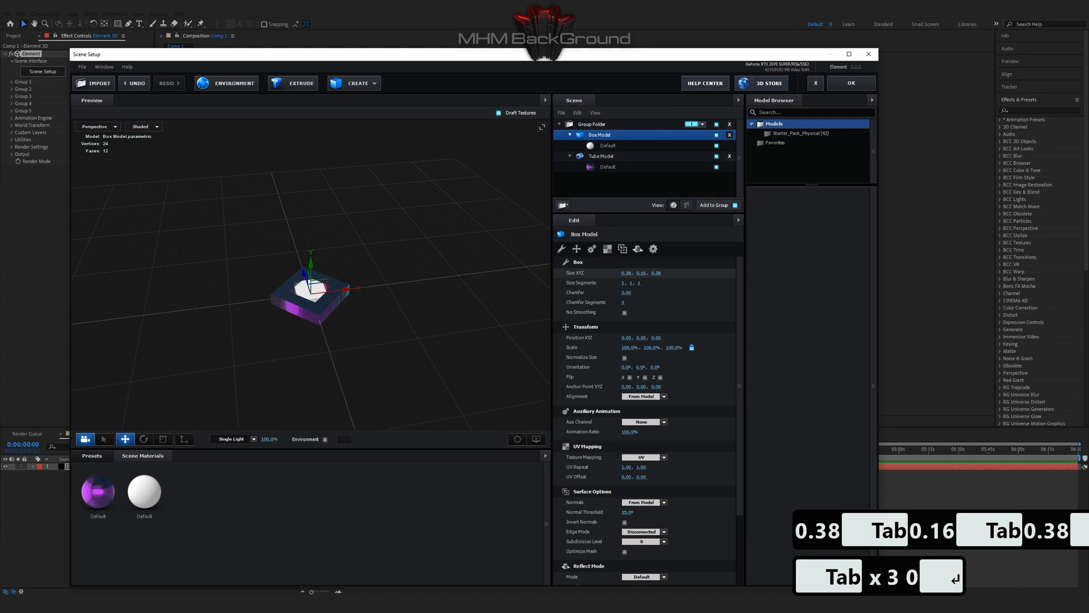
text(45)
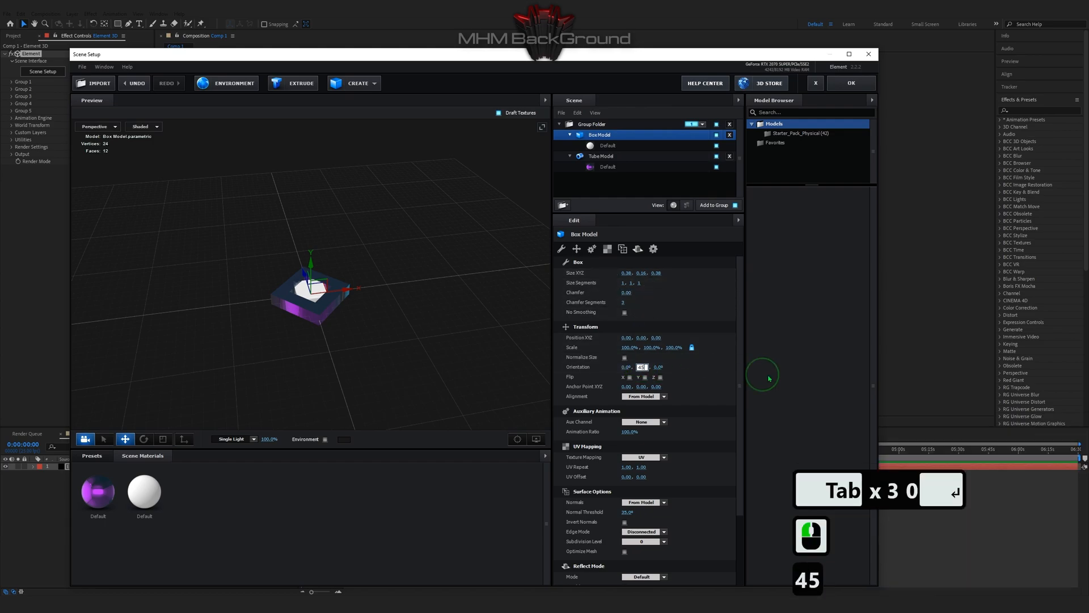
click(608, 145)
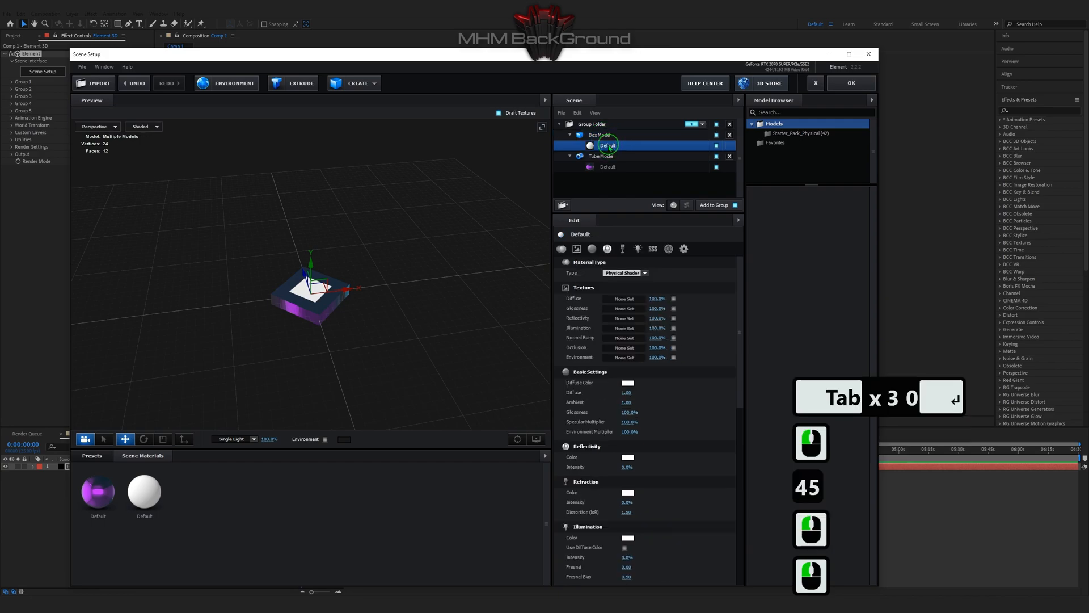
- Give the box a purple diffuse colour and cyan reflectivity, then apply the scene
click(628, 382)
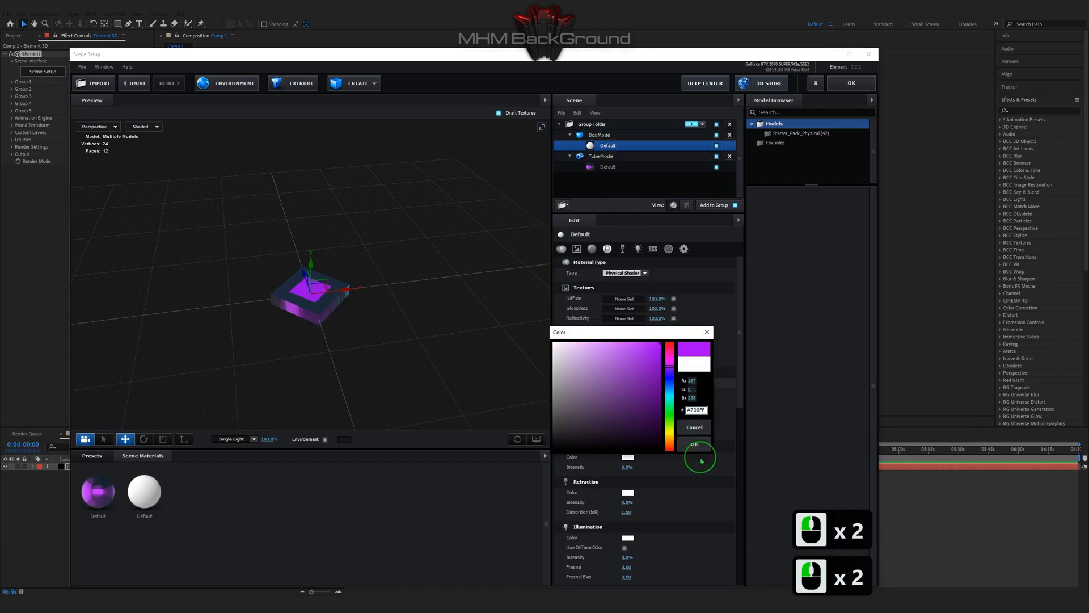
click(694, 445)
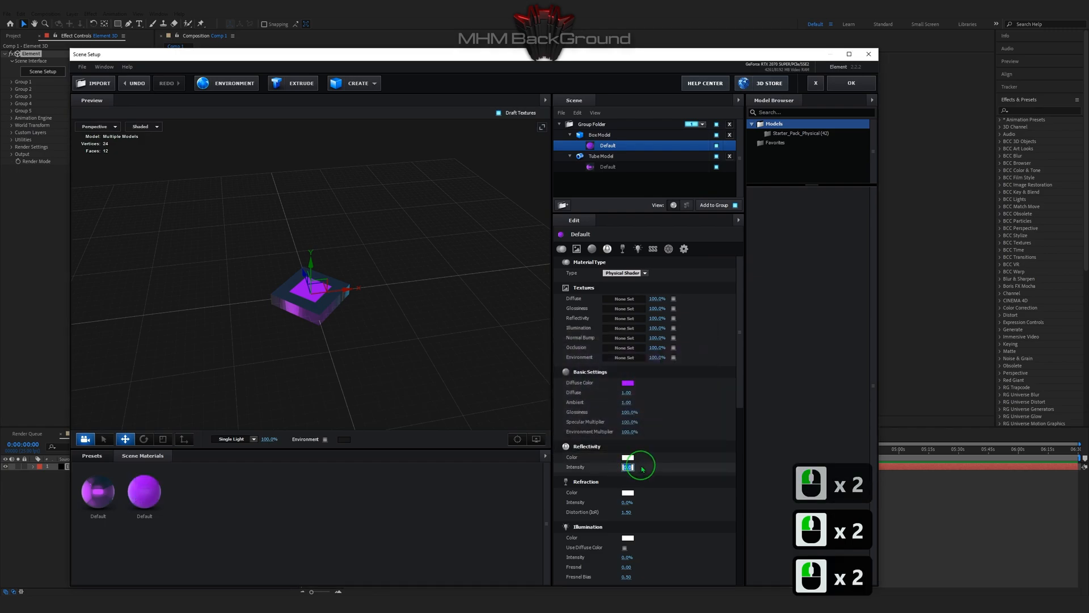
click(628, 457)
text(00CCFF)
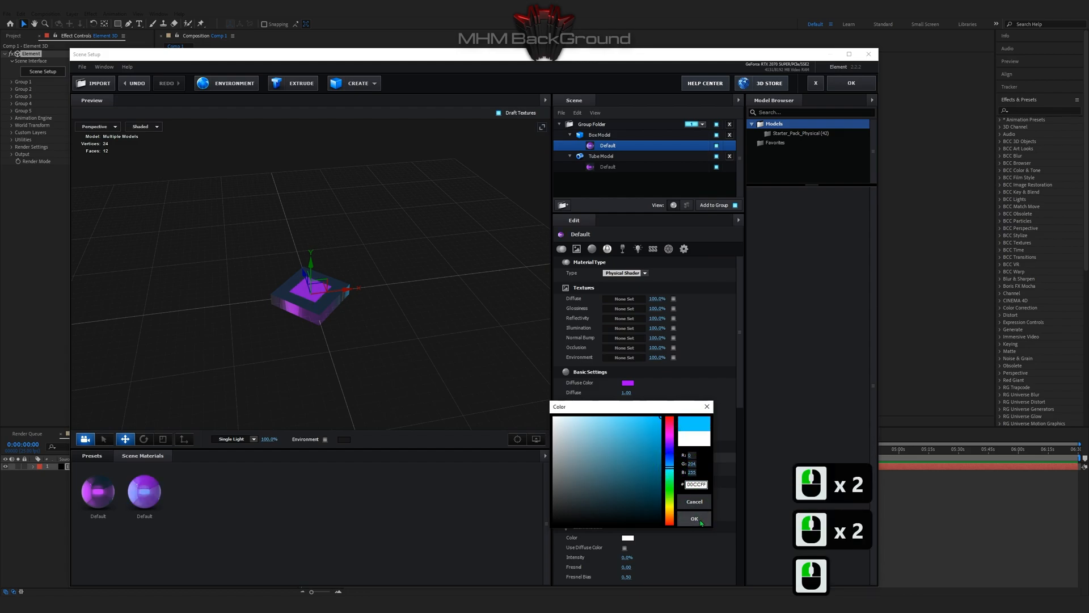
click(666, 472)
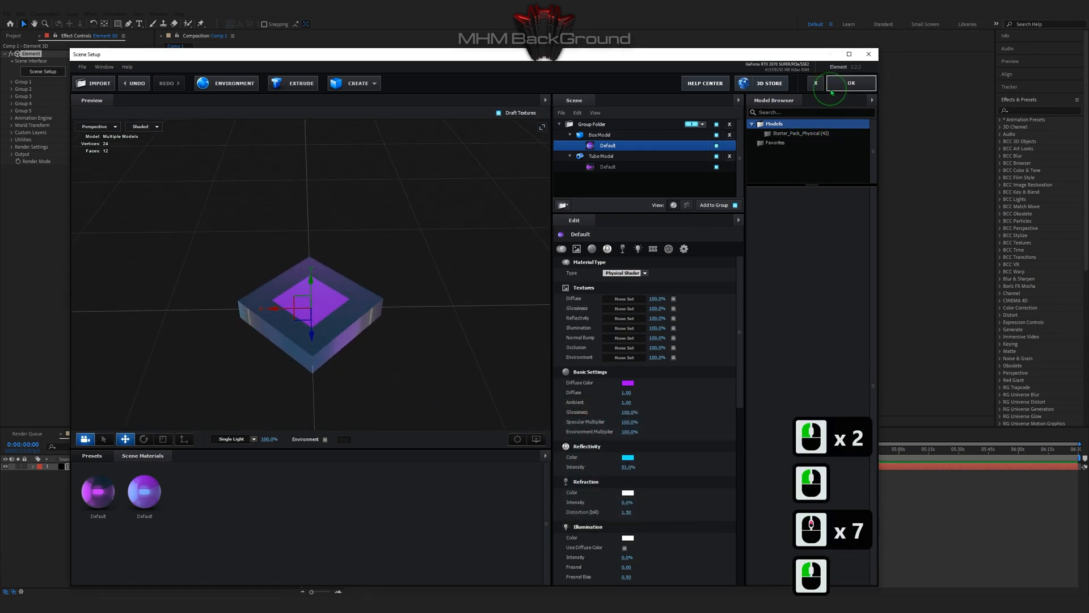
click(851, 83)
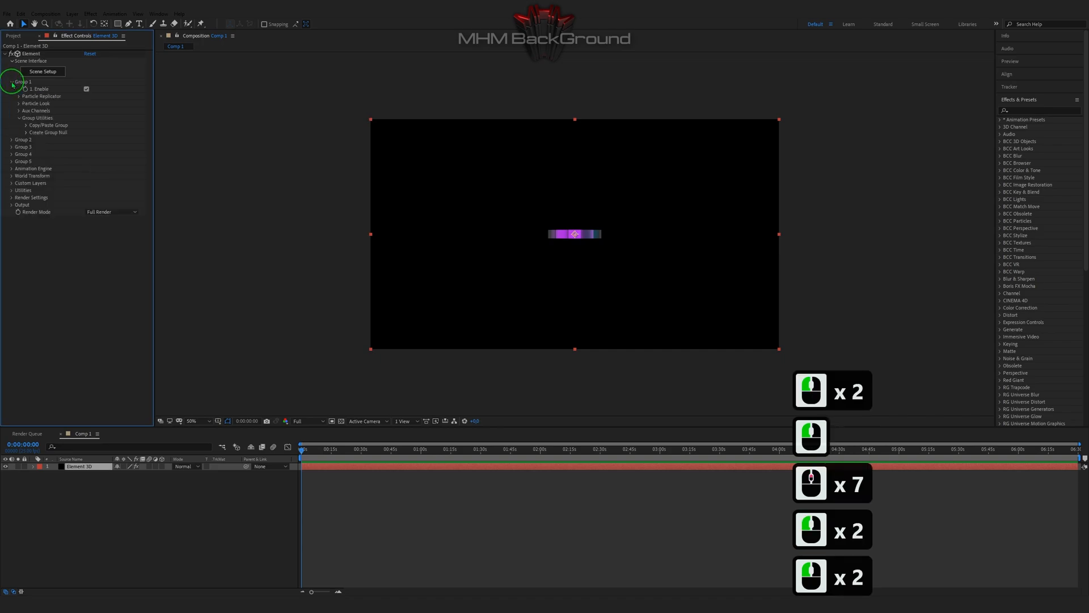
- Expand the Particle Replicator settings to build a 22×22×9 3D grid
click(18, 96)
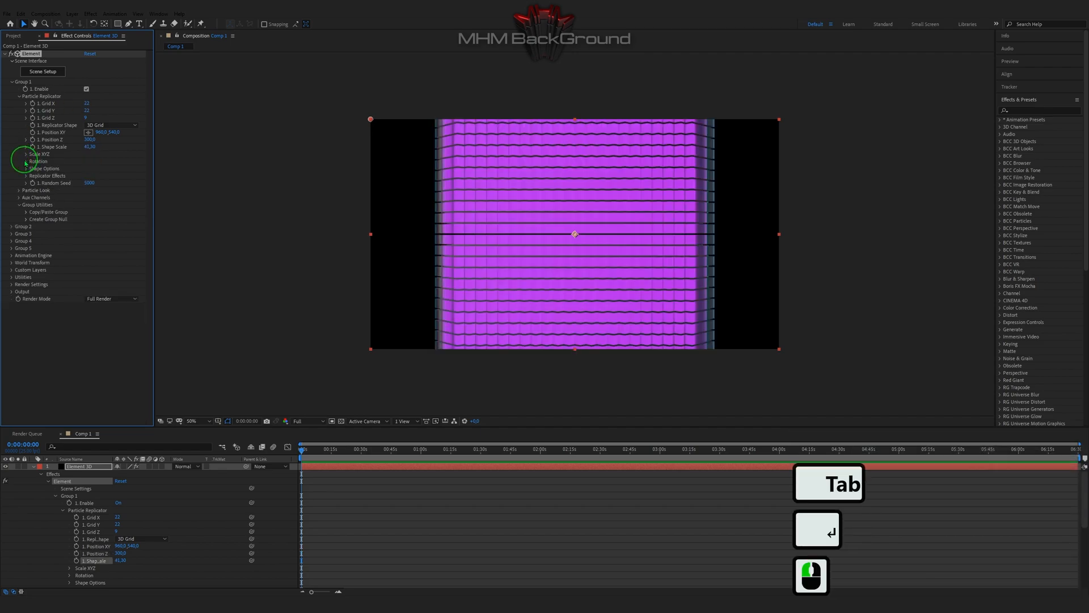
- Rotate the grid 24° on Z and raise the Replicator Effects Scatter amount
click(26, 161)
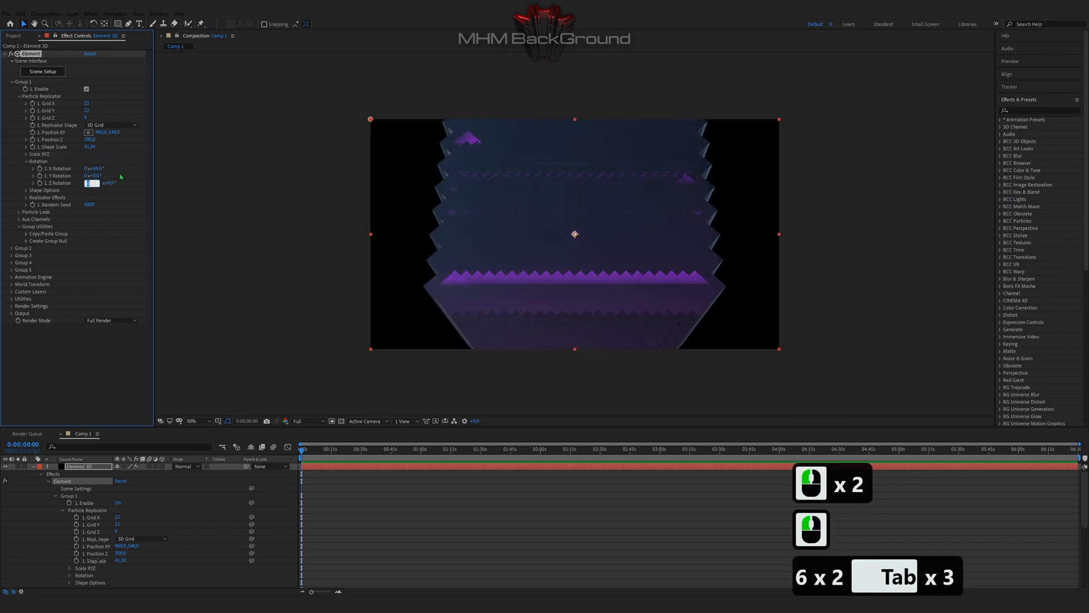
text(24)
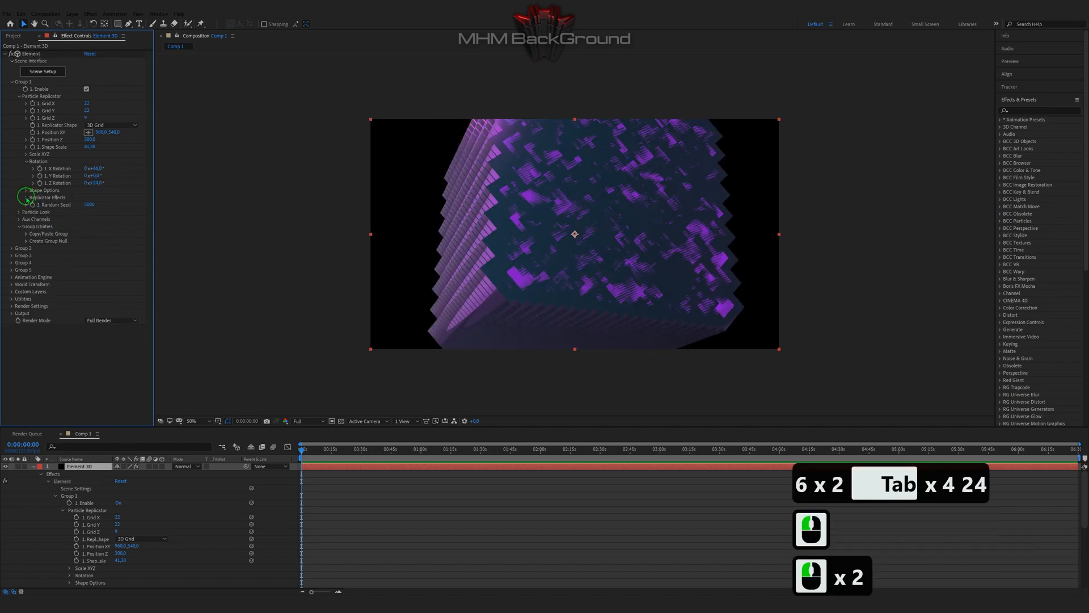
click(21, 198)
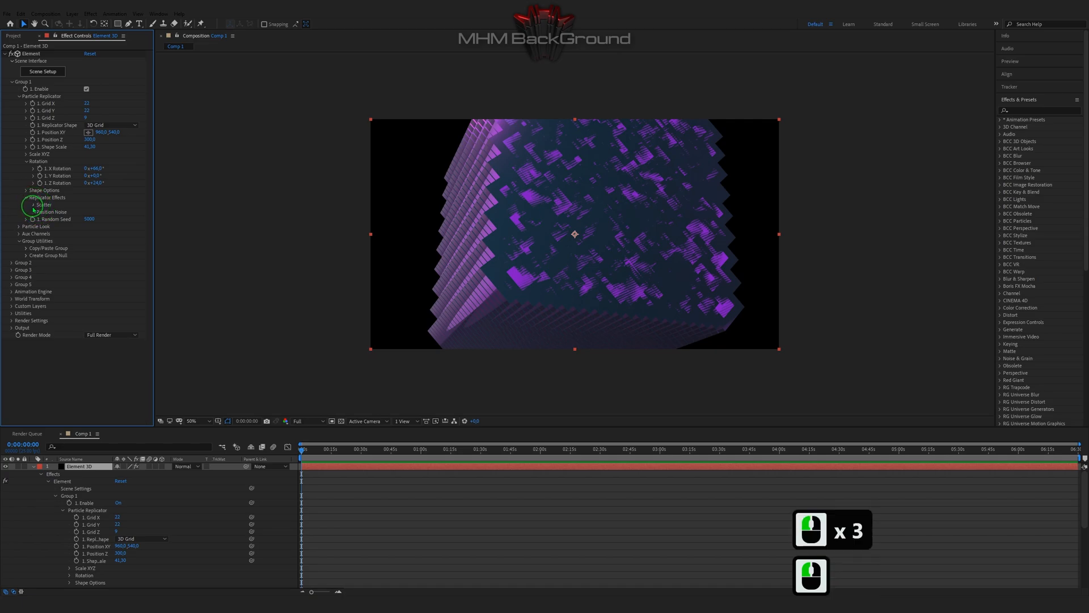
click(40, 204)
text(30.5)
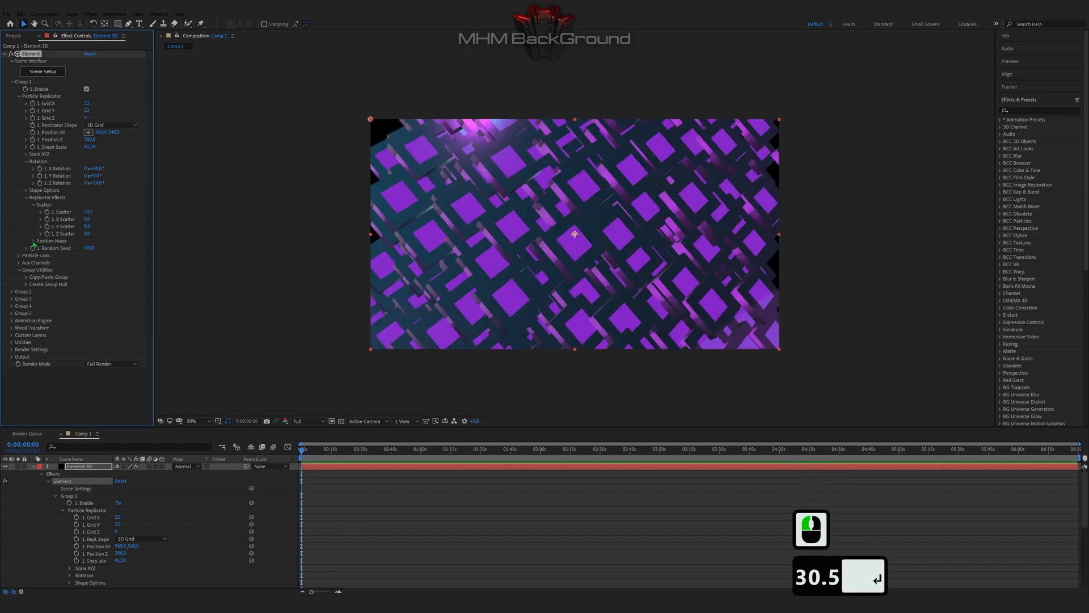
- Expand Position Noise and raise the Y noise amount
click(26, 241)
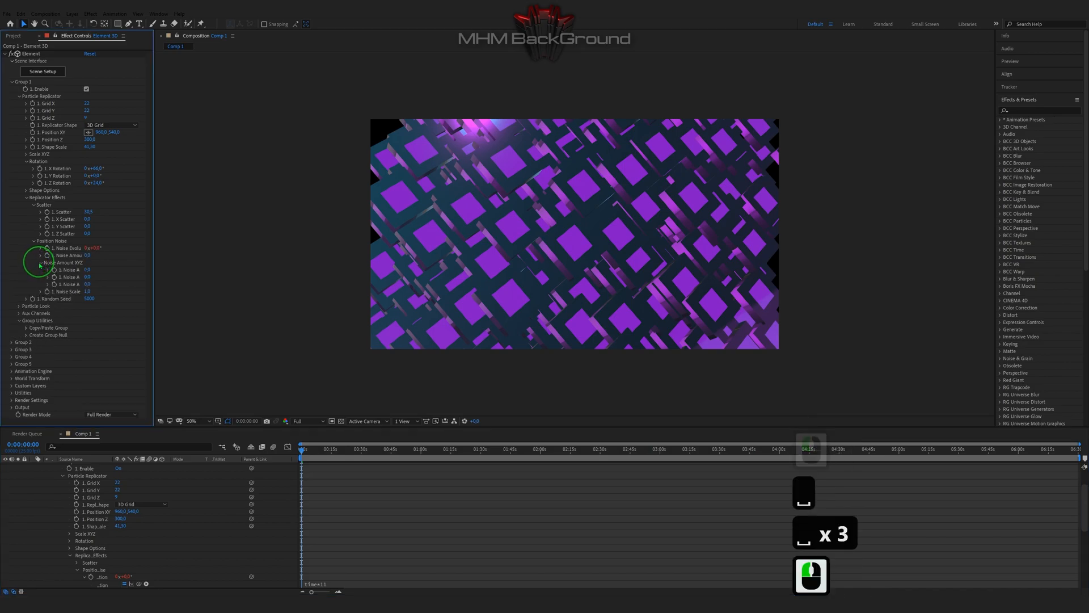
click(88, 276)
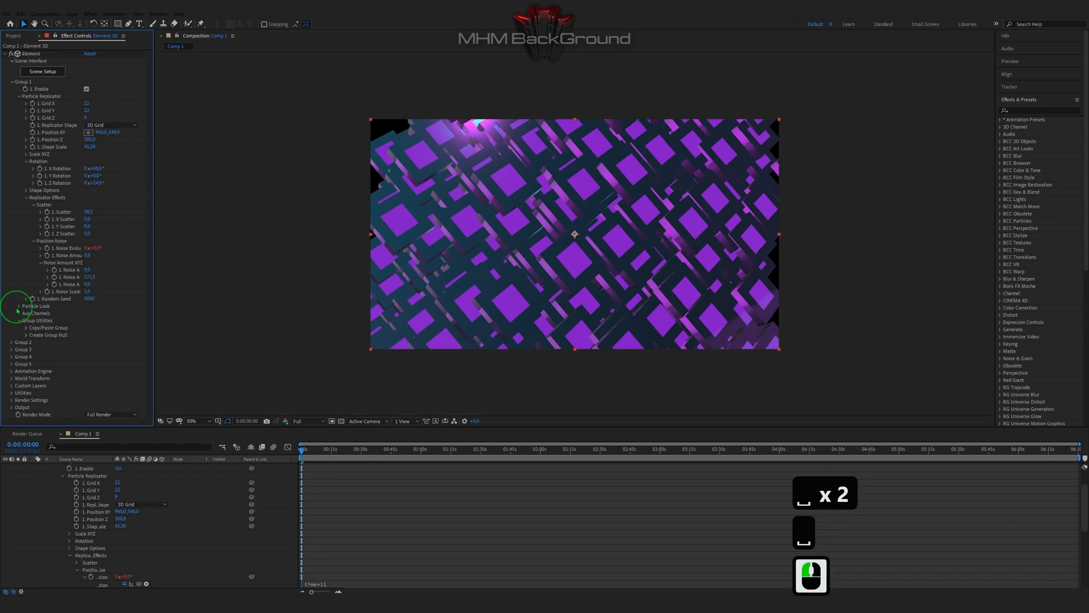
- Set Particle Look's Y particle size to 0.3 and enable Multi-Object
click(12, 310)
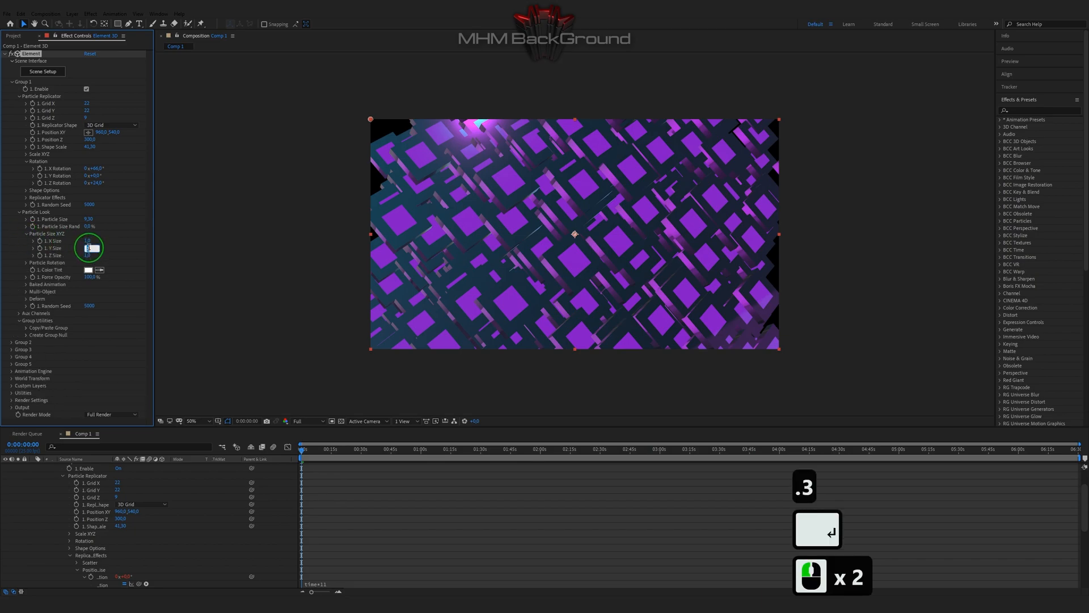
text(0.3)
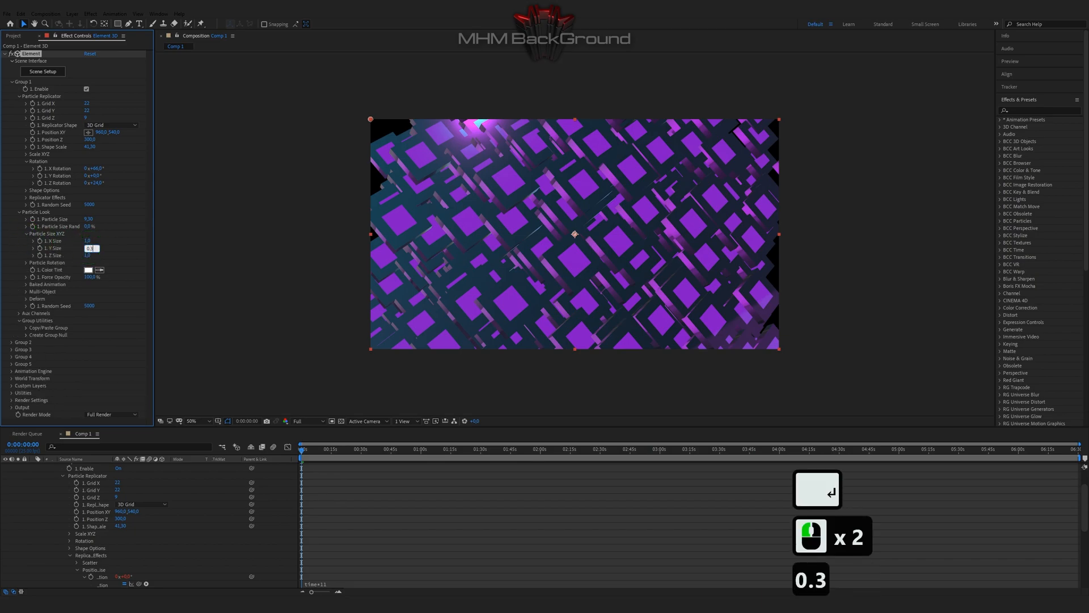
key(Enter)
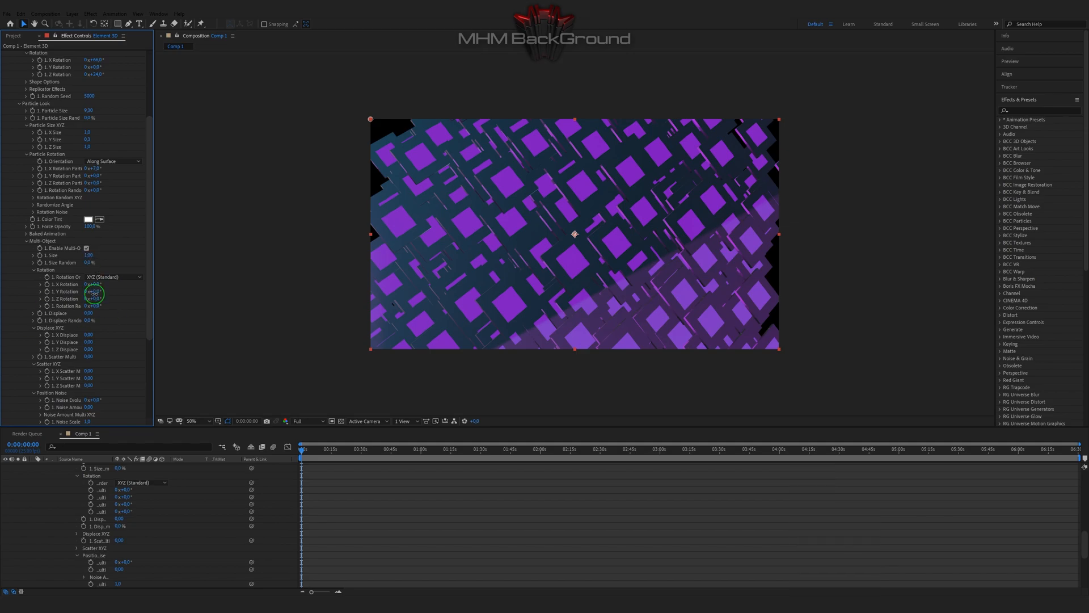
- Set the multi-object rotation to 272° on Y and 47° on Z
click(93, 291)
text(272)
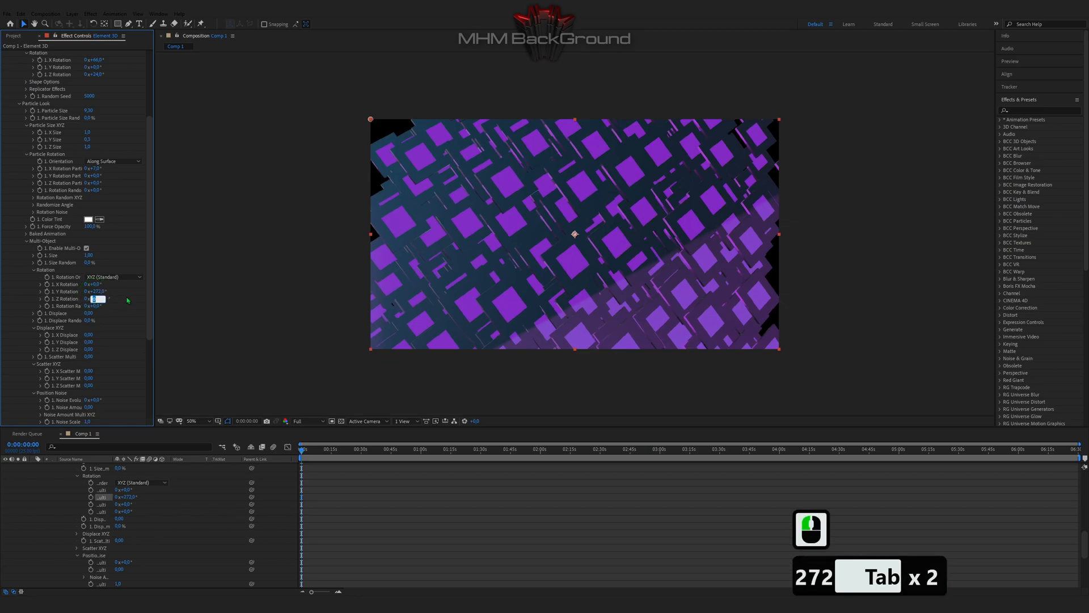
text(47,0°)
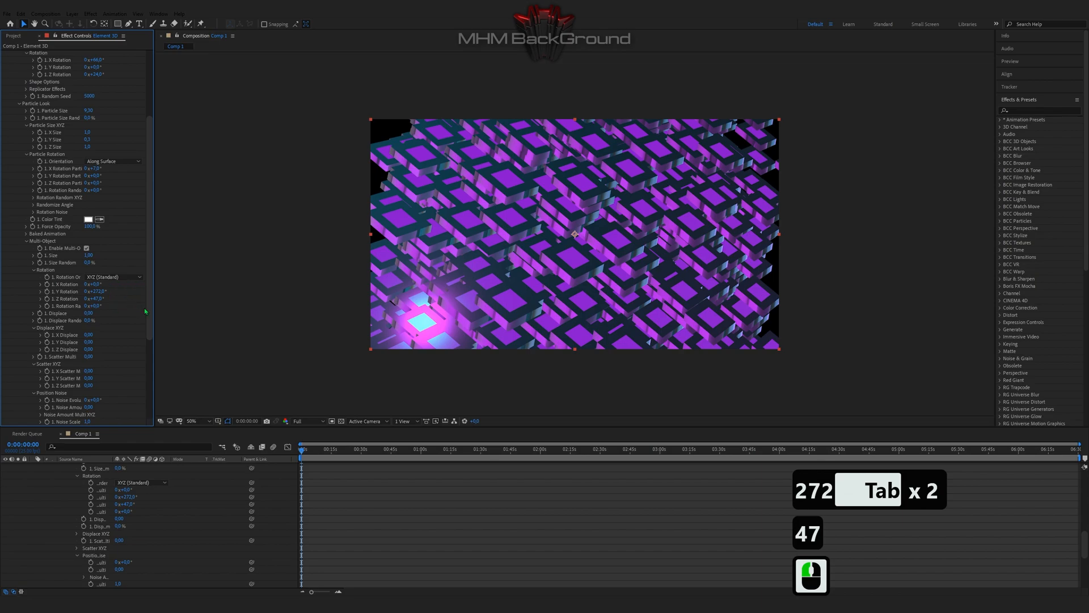